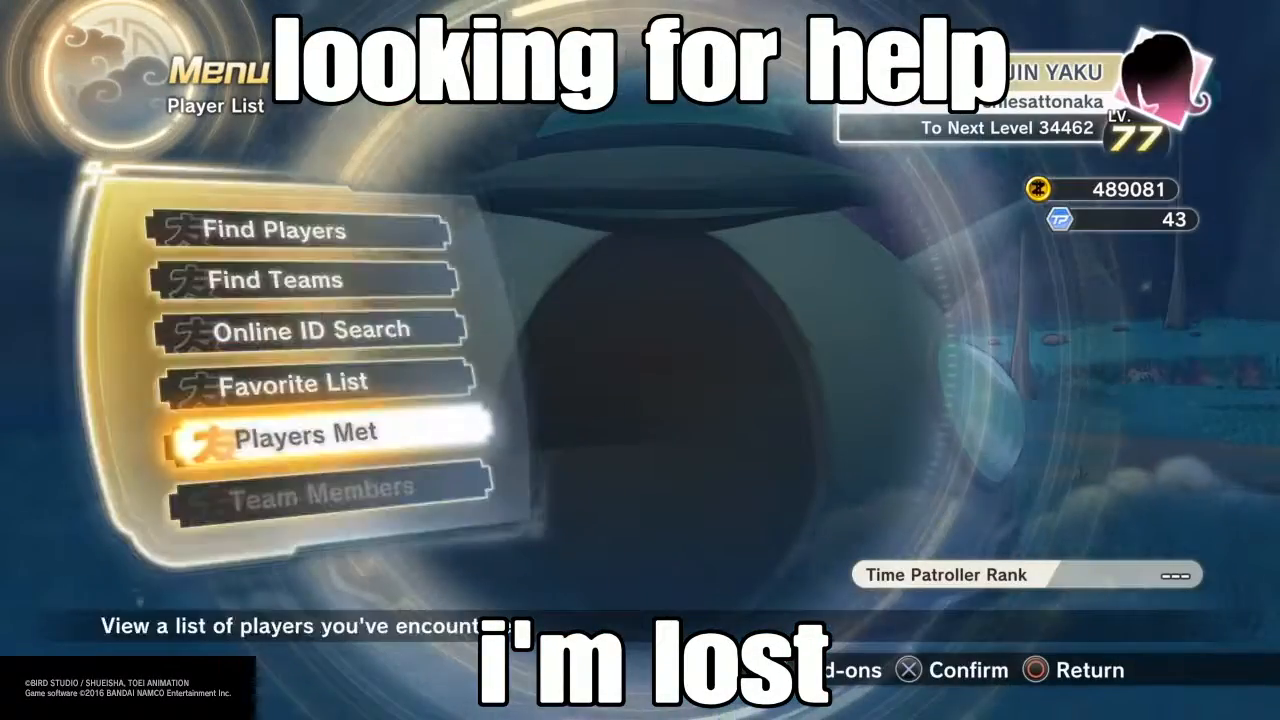
pyautogui.click(304, 434)
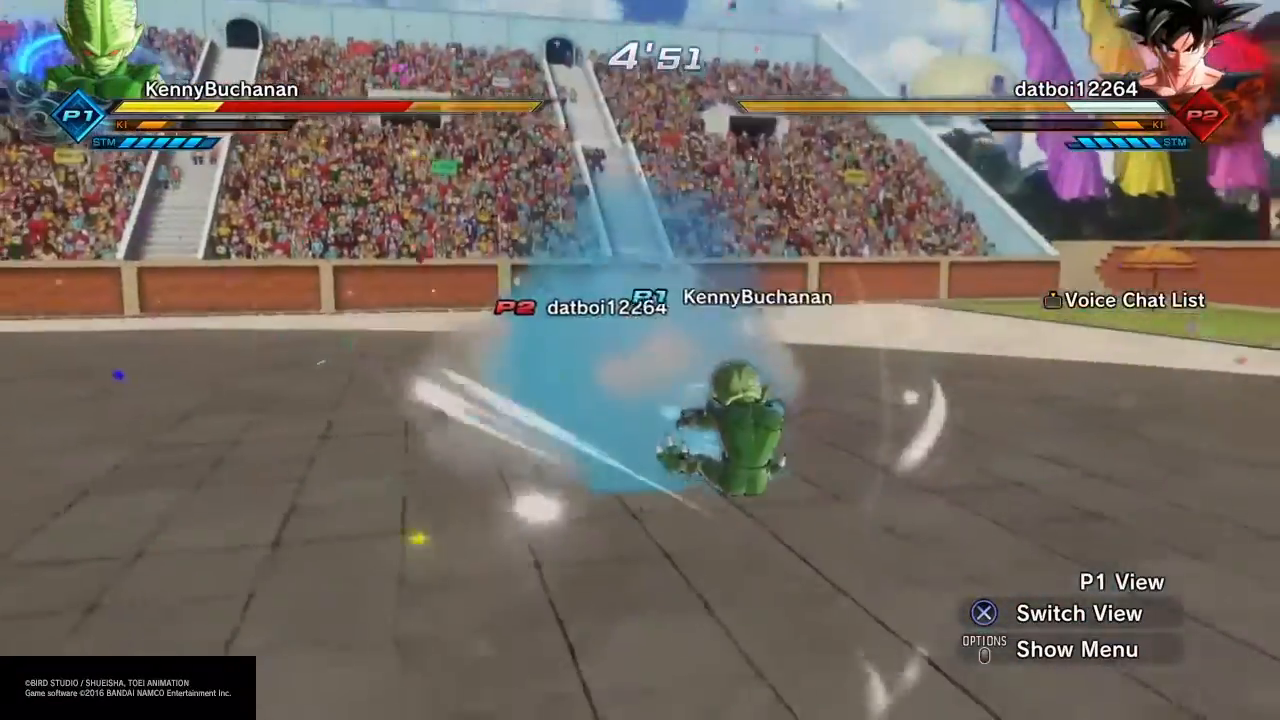
pyautogui.click(982, 612)
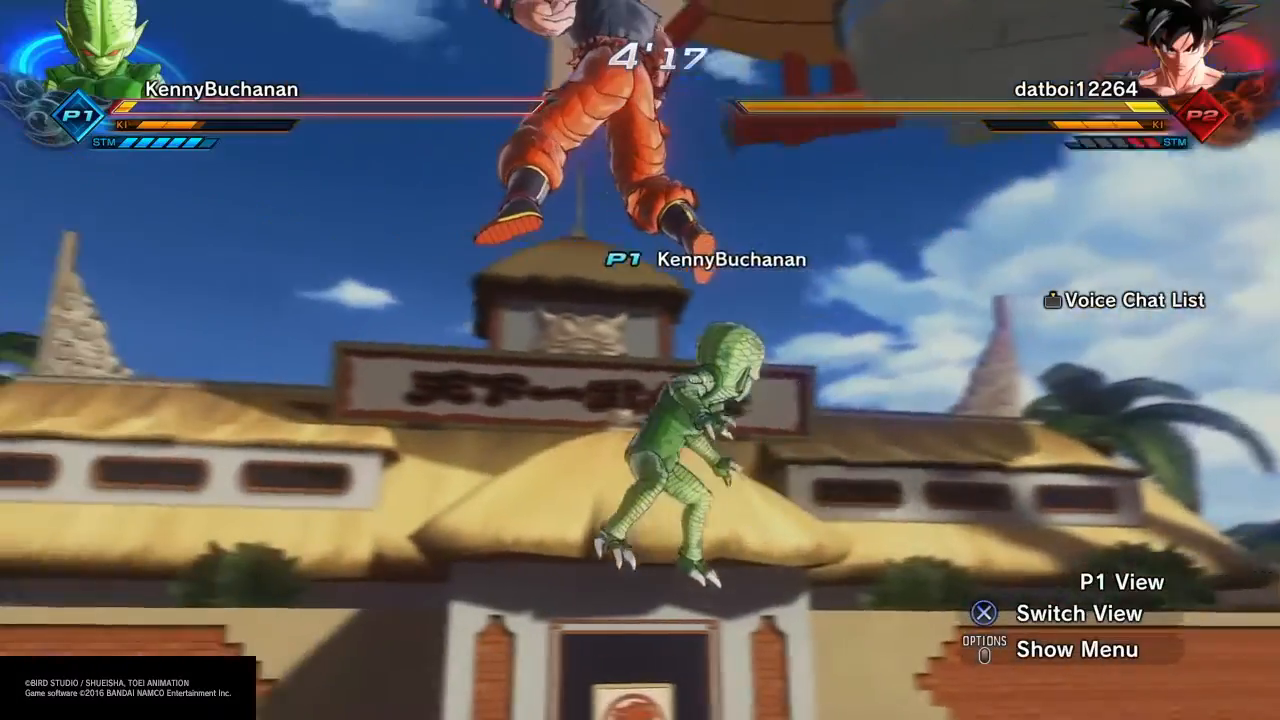
pyautogui.click(966, 612)
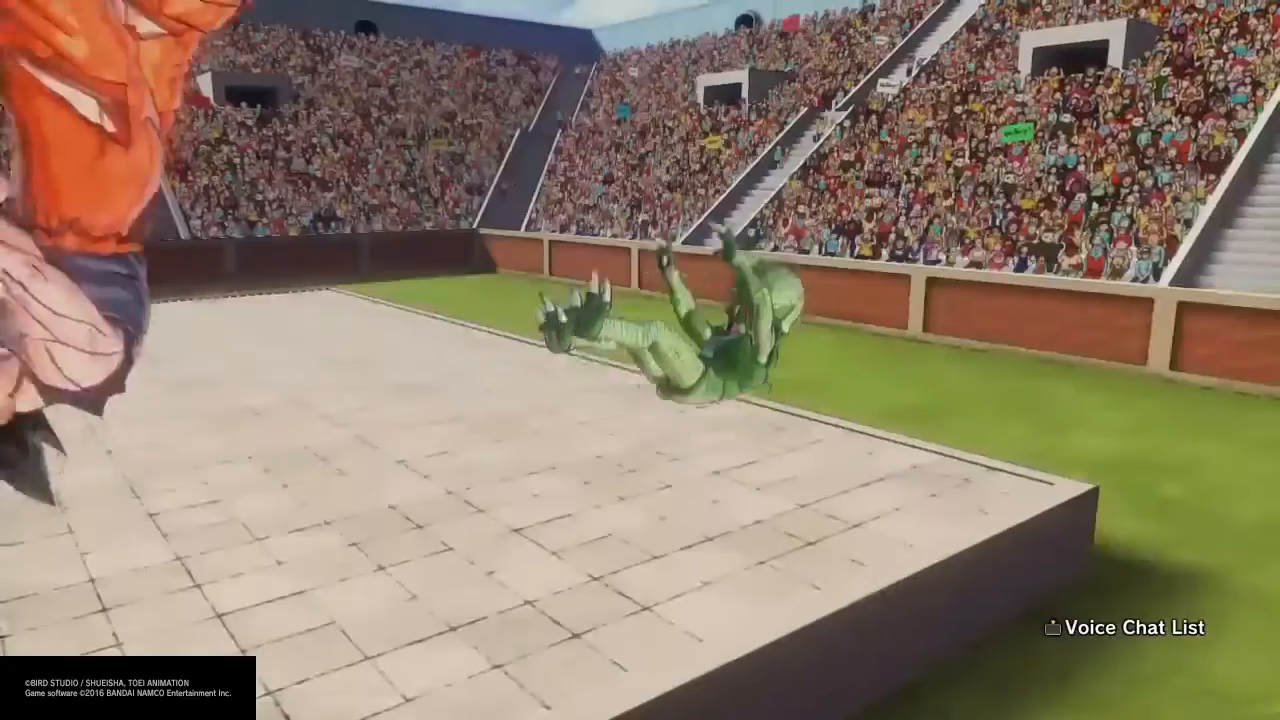